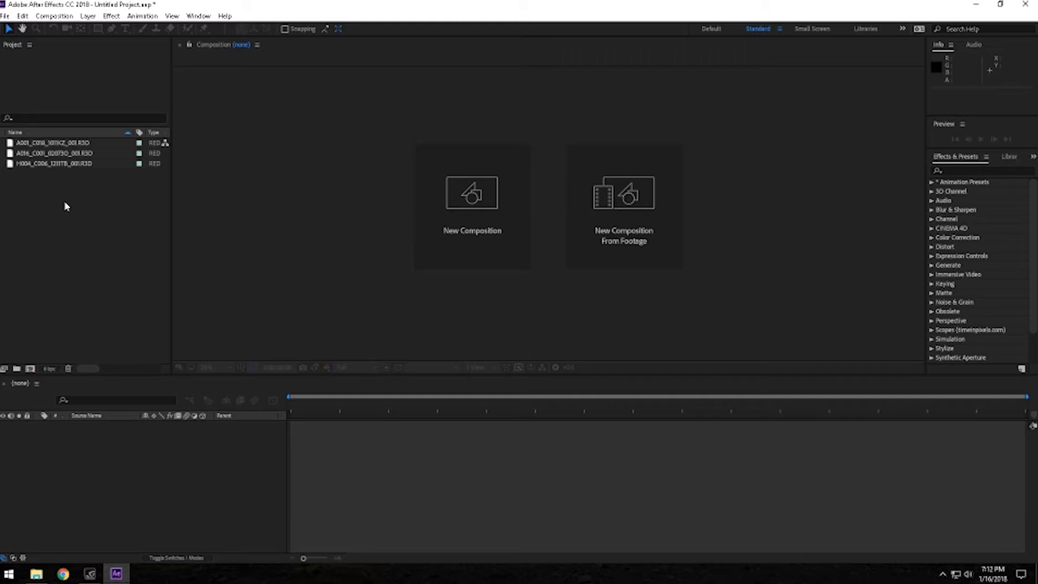
Create a new composition from the H004 8K RED night city street clip.
click(54, 164)
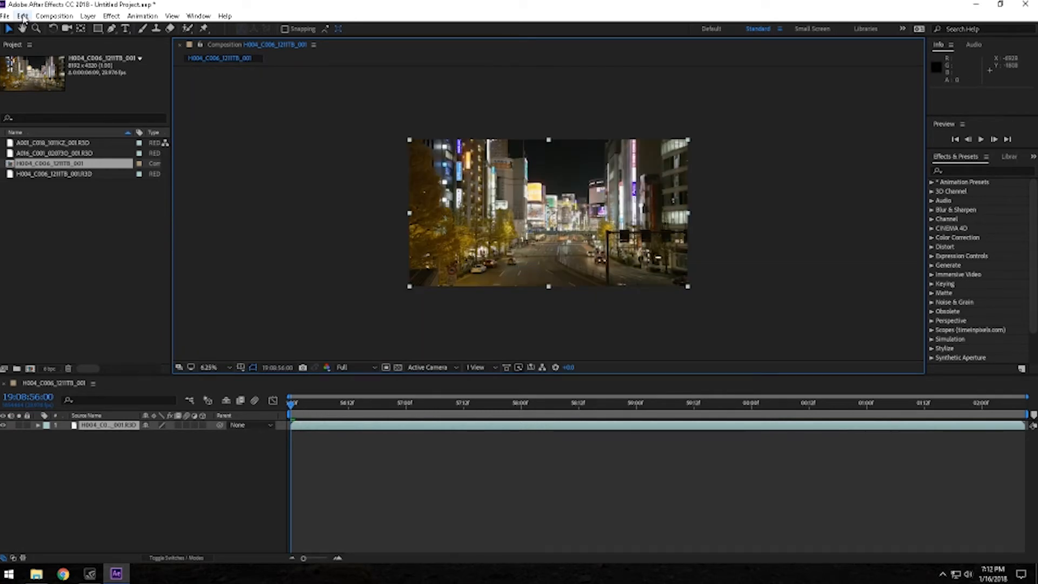
Purge all memory and the 828 MB disk cache, then RAM-preview the H004 8K comp.
click(21, 16)
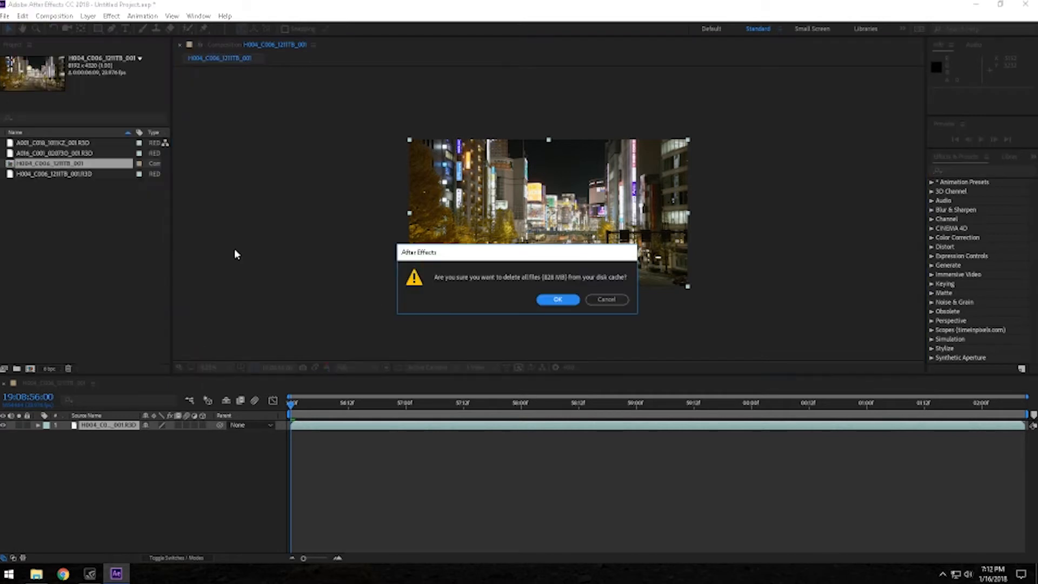
click(557, 299)
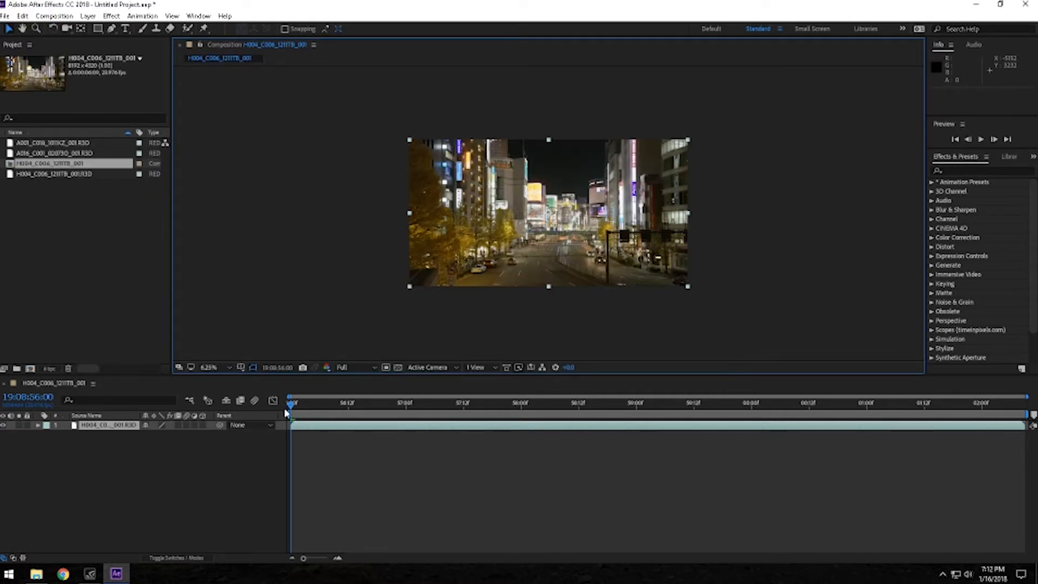
click(343, 366)
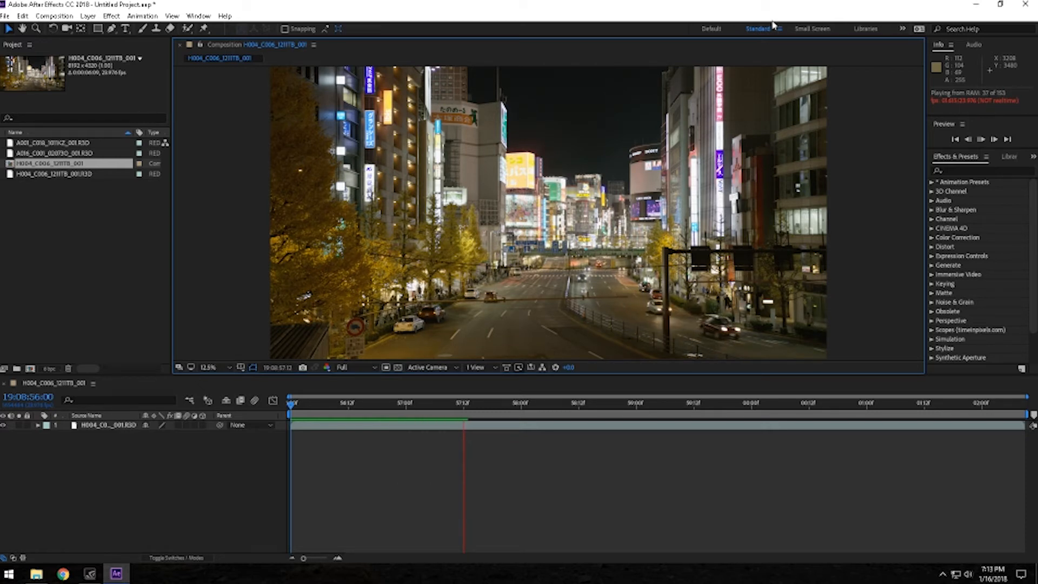
Purge all memory and the 270 MB disk cache again for the 8K street comp.
click(22, 17)
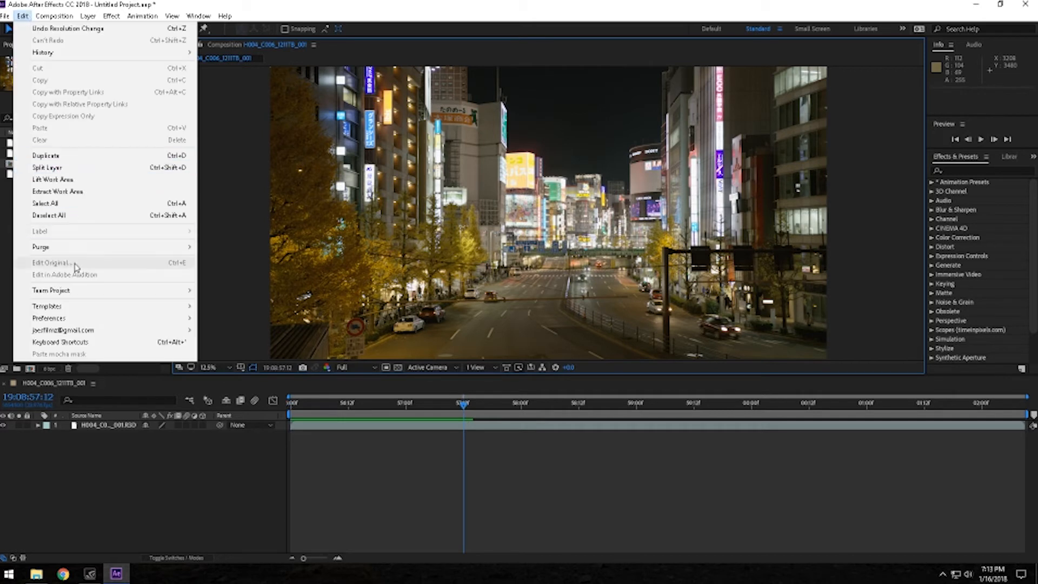
click(40, 247)
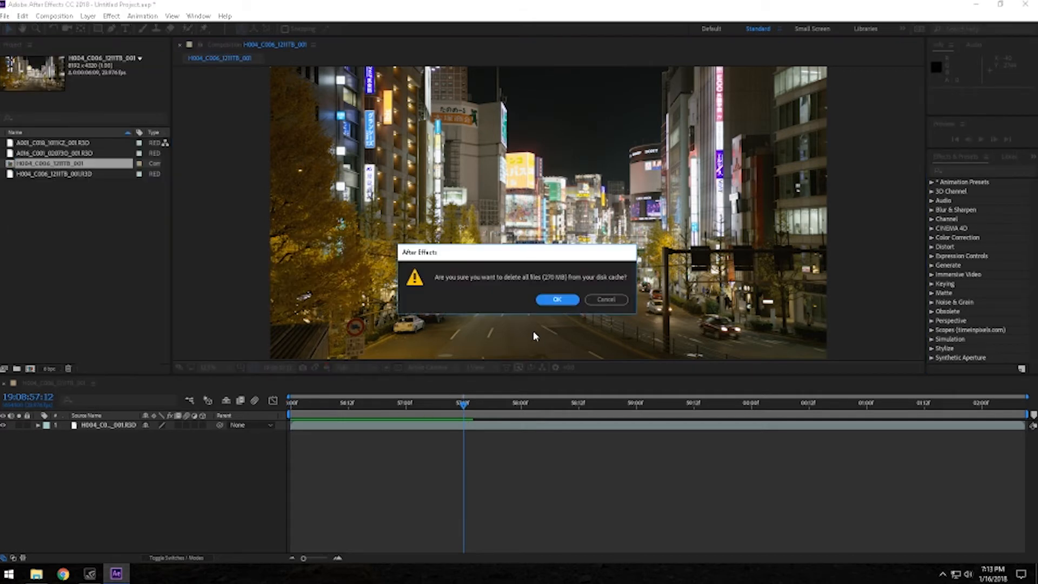
click(555, 299)
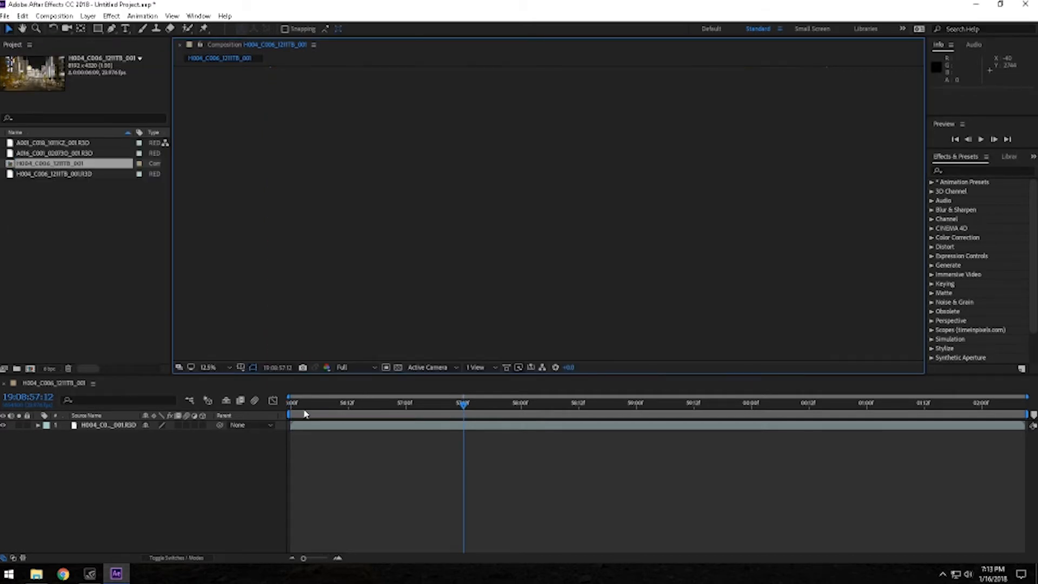
Set the viewer resolution to Third and start the RAM preview.
click(351, 367)
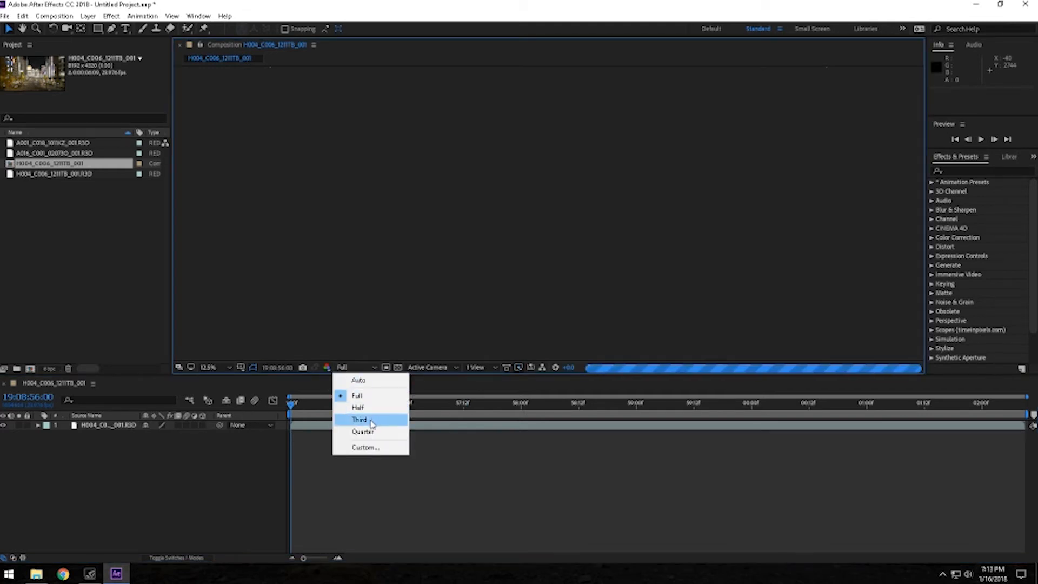
click(359, 419)
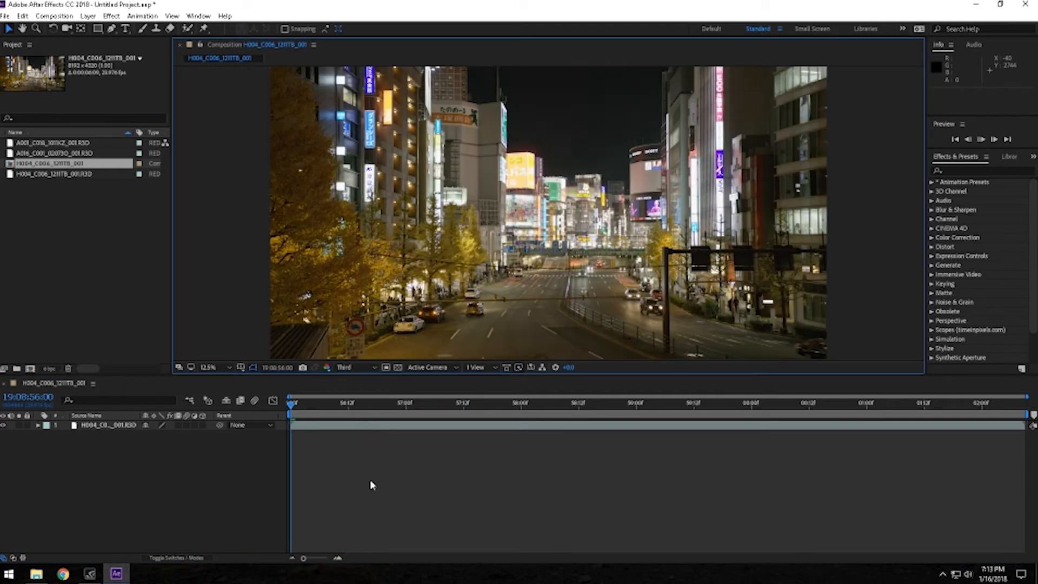
key(space)
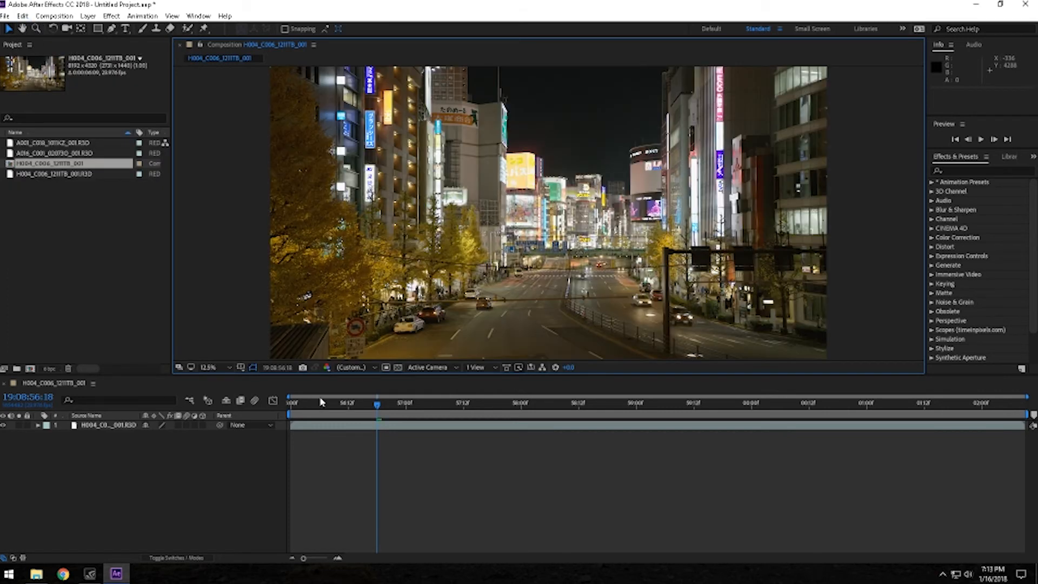
Create a new composition from the A001 6K cowboy clip.
click(53, 142)
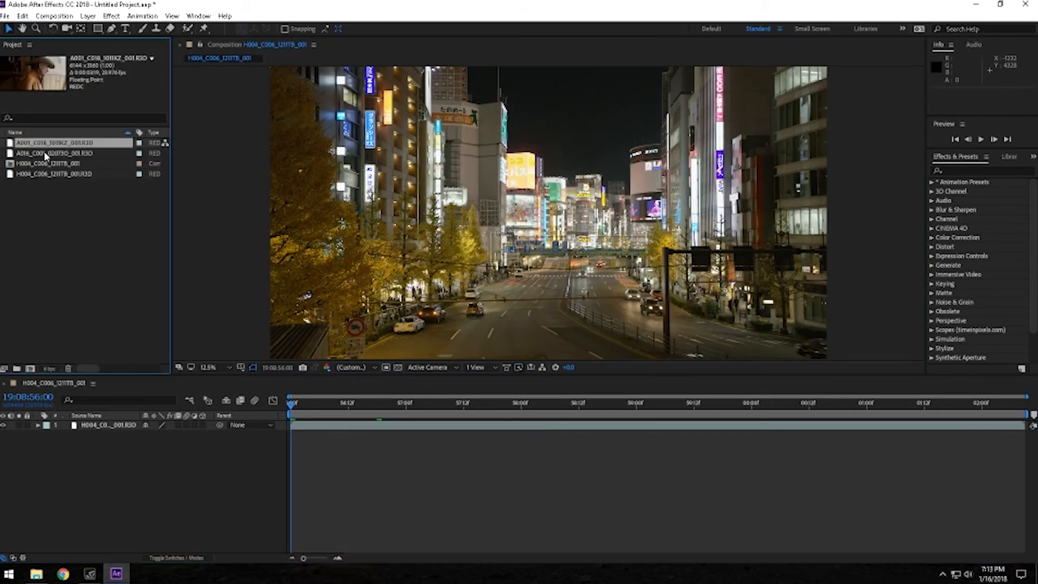
double_click(50, 143)
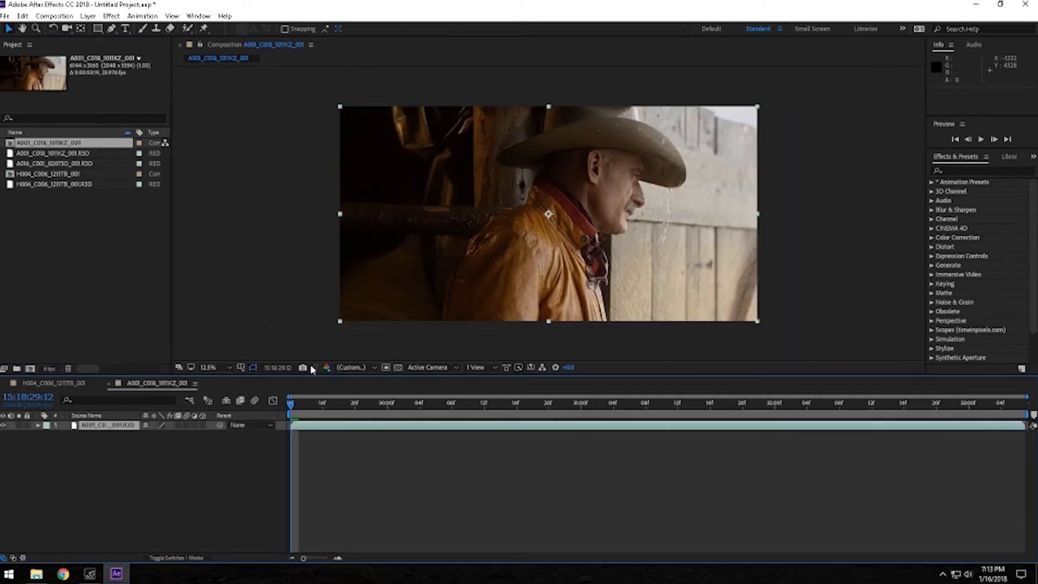
Purge all memory and the 270 MB disk cache before previewing at full resolution.
click(23, 16)
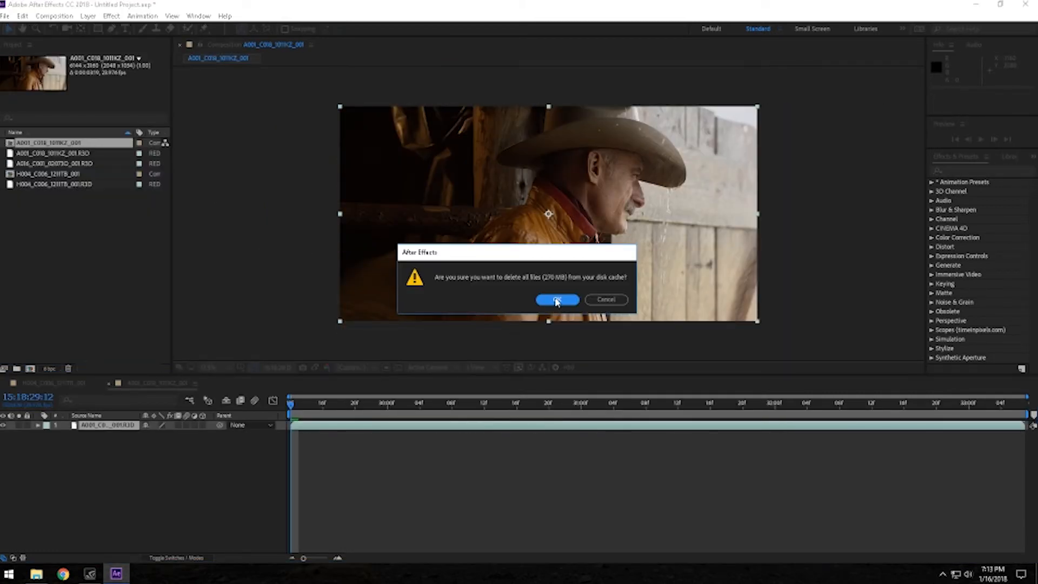
click(556, 300)
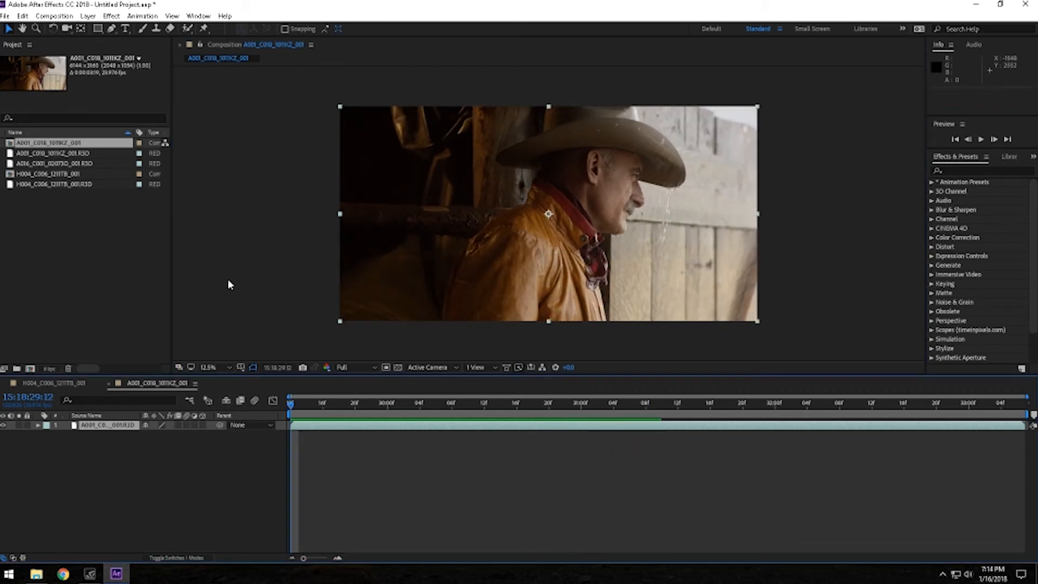
Purge all cached memory and create a composition from the A016 4K drag racing clip.
click(21, 16)
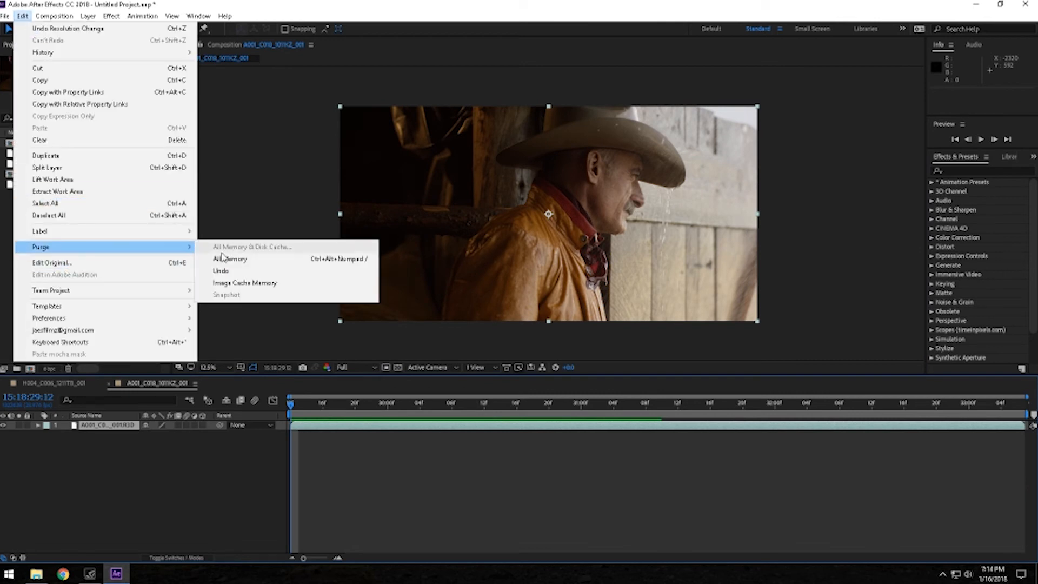
click(230, 258)
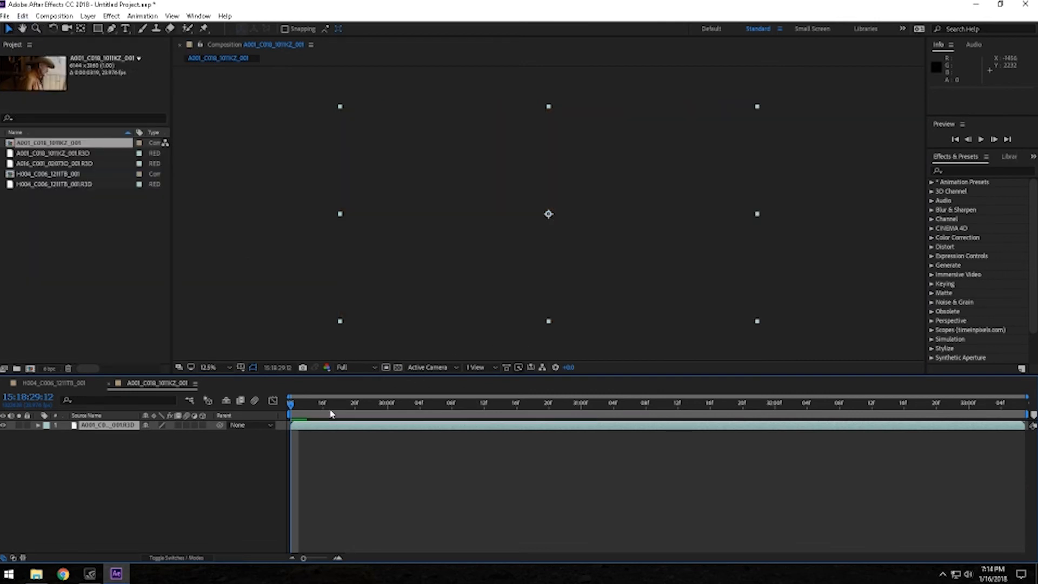
click(54, 163)
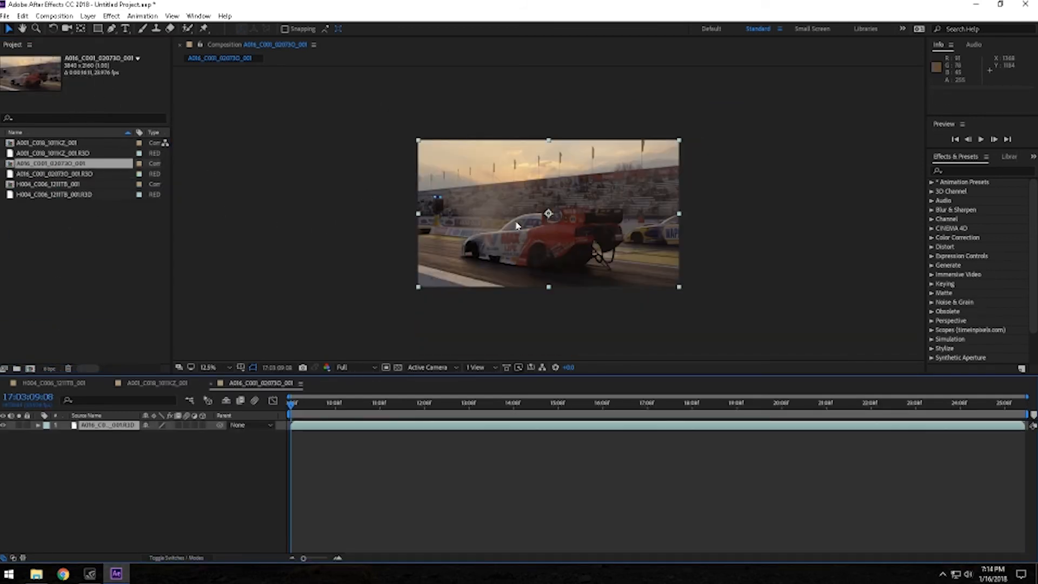
Zoom the viewer to 25% and RAM-preview the 4K drag racing comp.
click(208, 368)
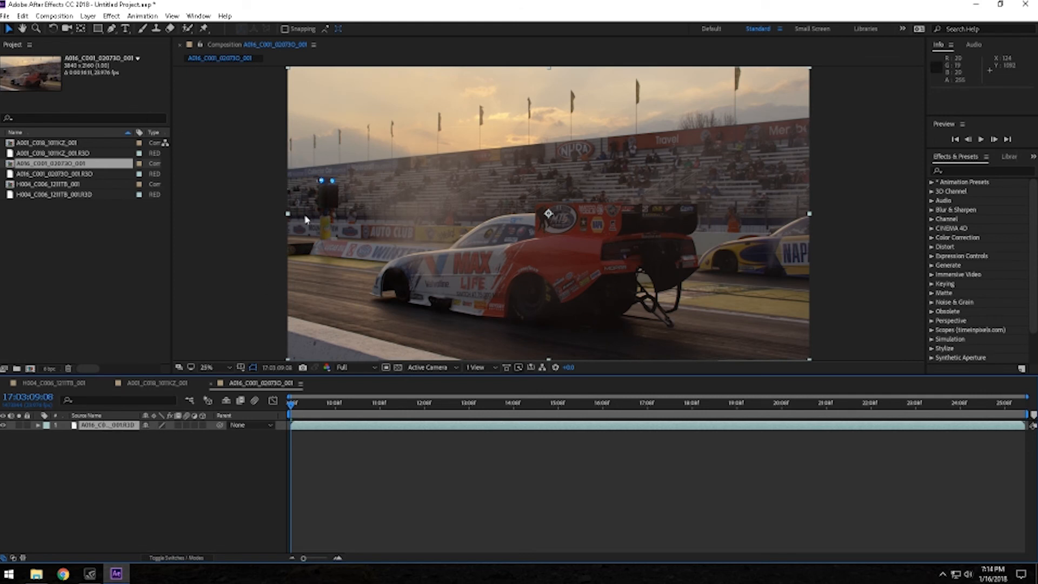
click(23, 16)
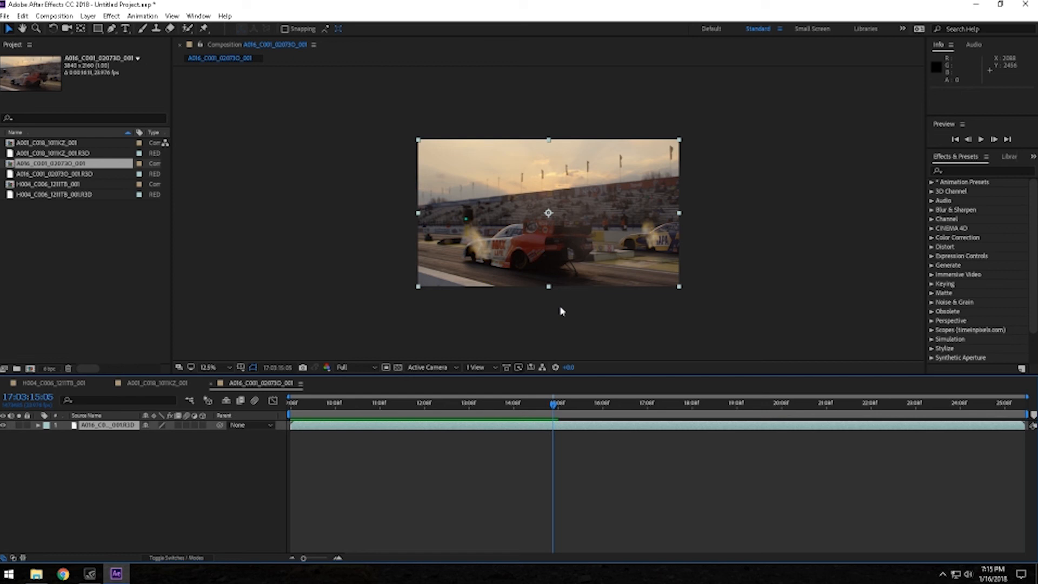
Magnify to 50% to inspect detail, then return to 12.5%.
click(208, 368)
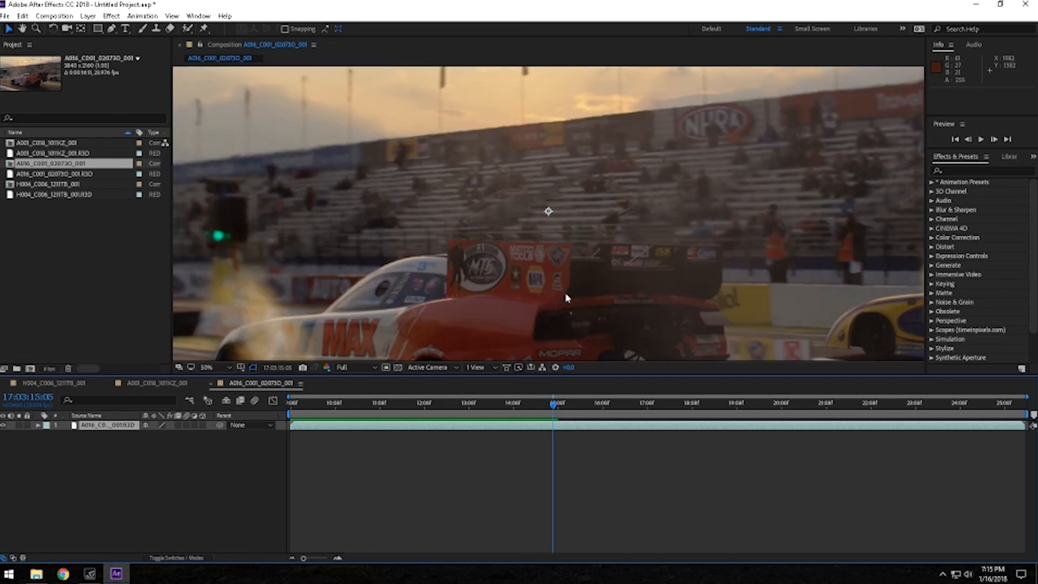
click(208, 366)
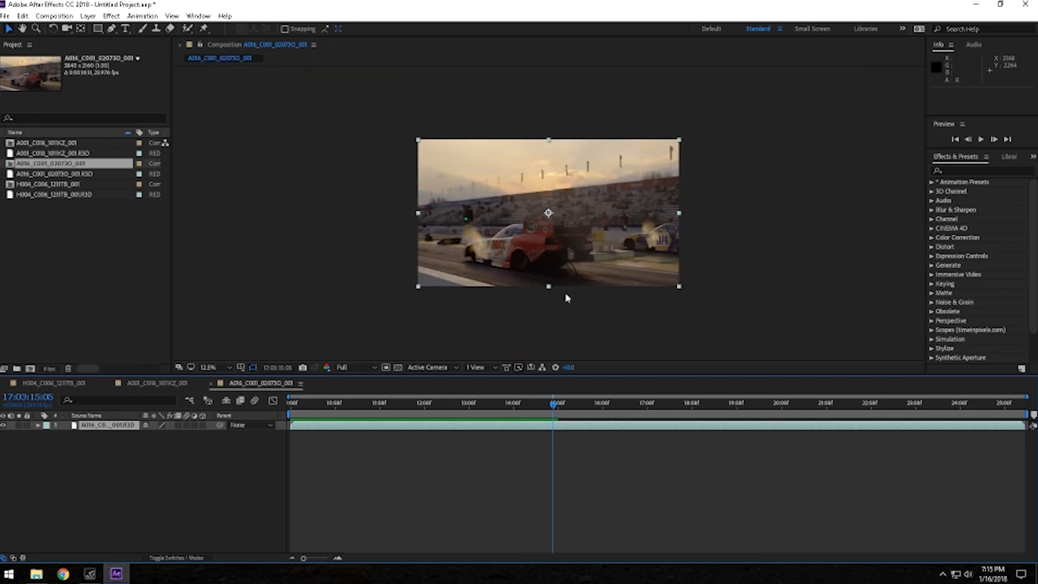